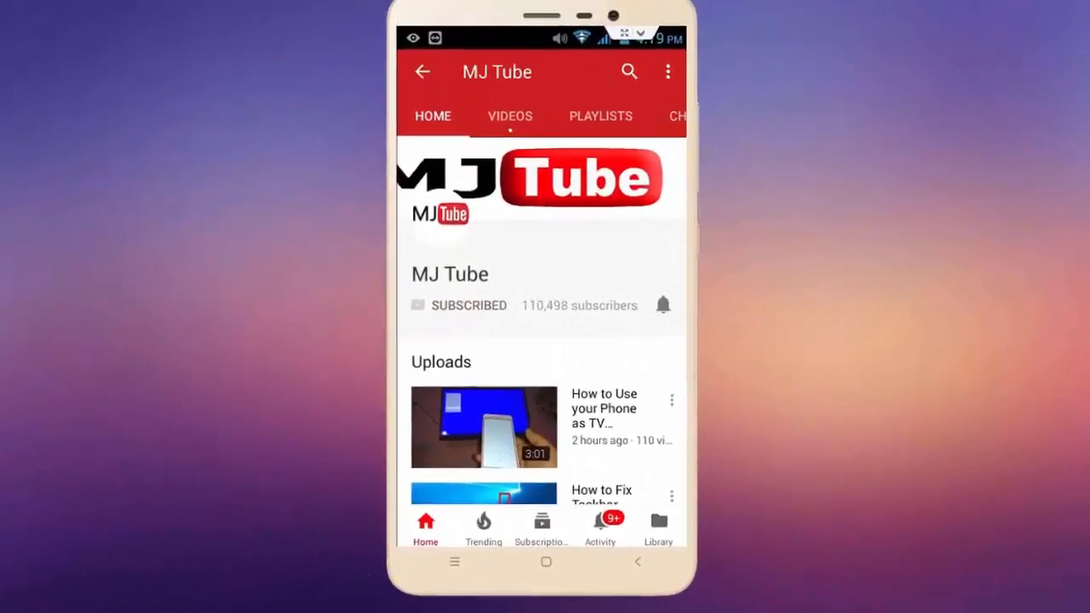
# Install the Groups contact-list app from its App Store listing
pyautogui.click(662, 305)
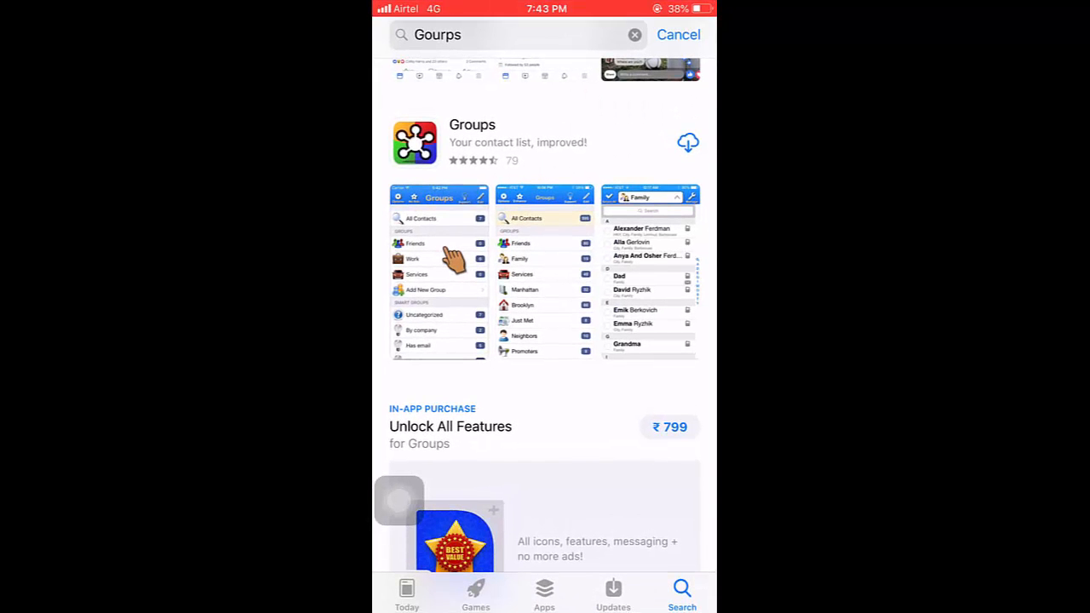
pyautogui.click(688, 142)
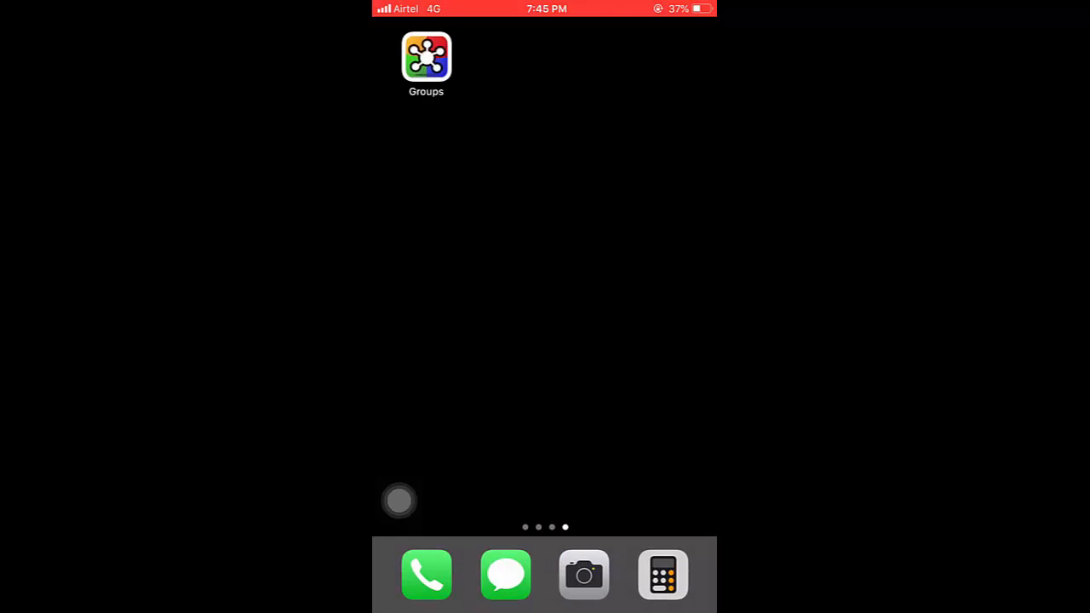
# Launch Groups, pass the welcome intro and grant contacts access to load All Contacts
pyautogui.click(426, 58)
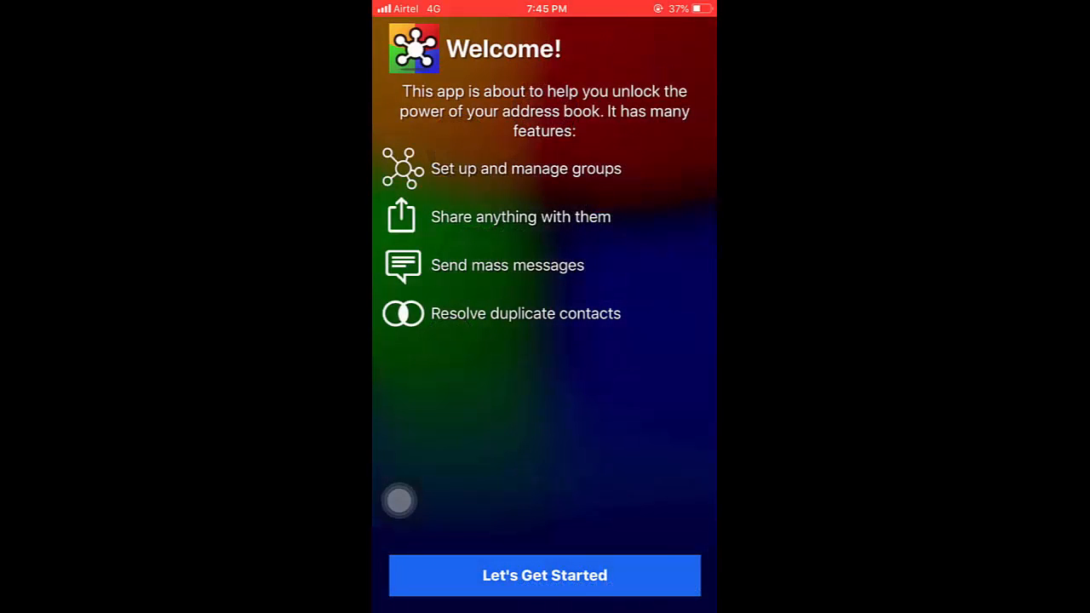
pyautogui.click(545, 576)
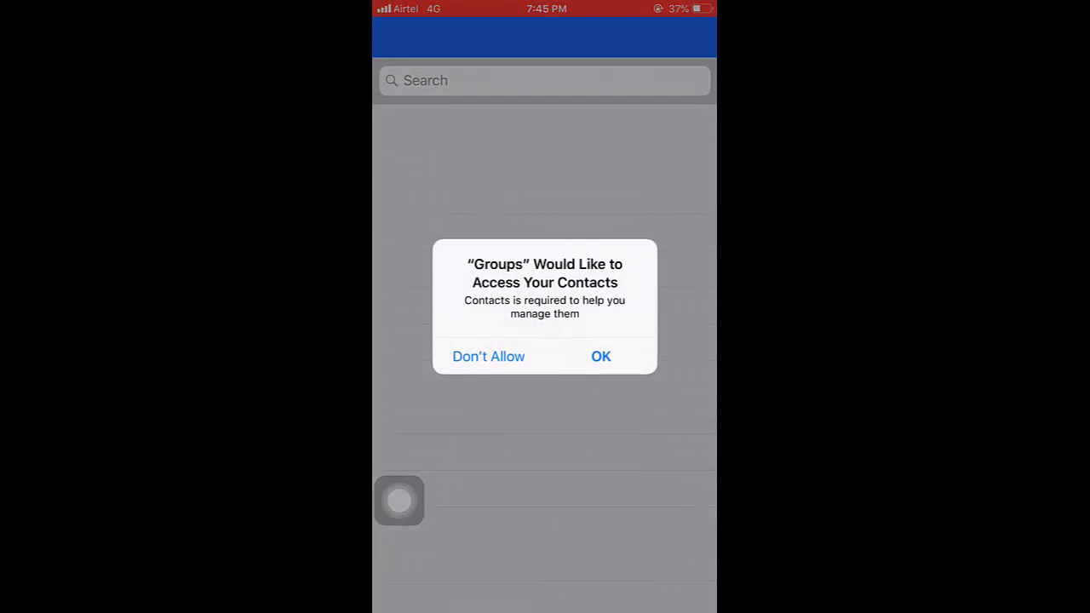
pyautogui.click(599, 355)
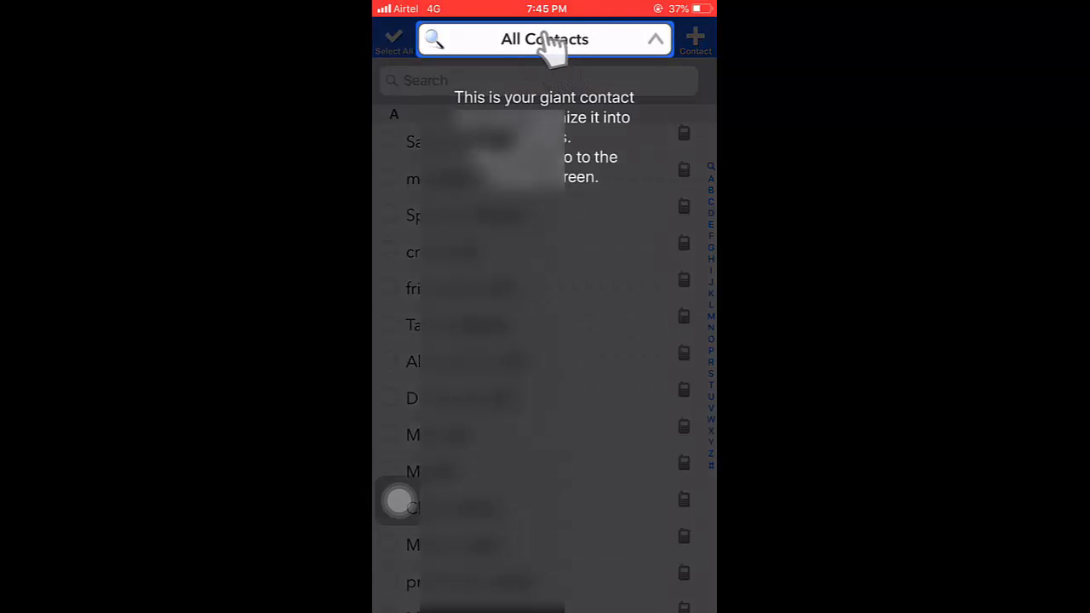
# Dismiss the intro tip, review bulk actions for three contacts, then return home
pyautogui.click(545, 39)
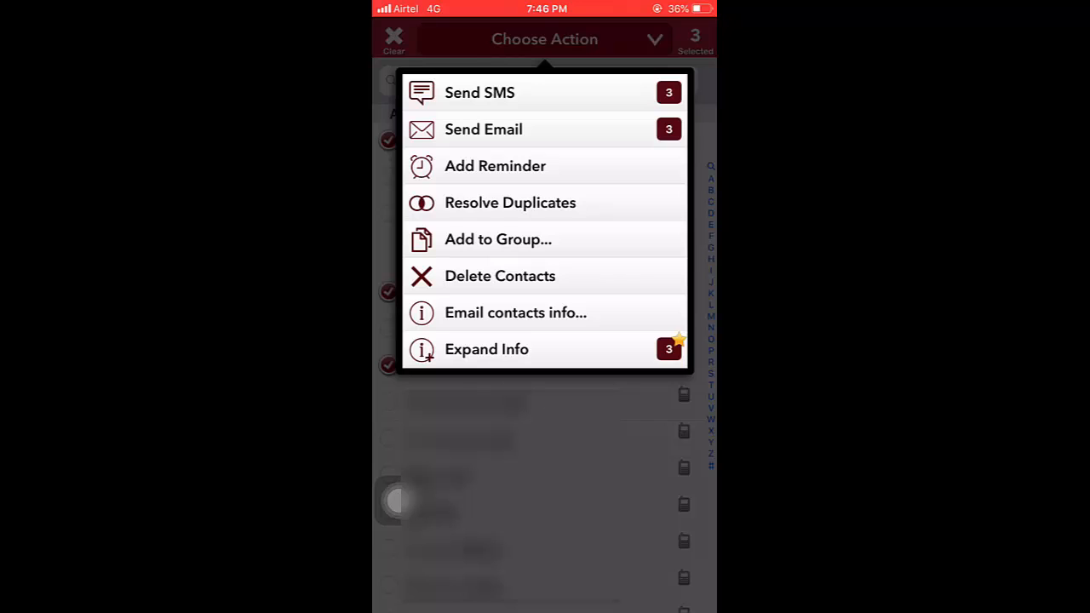
pyautogui.press('home')
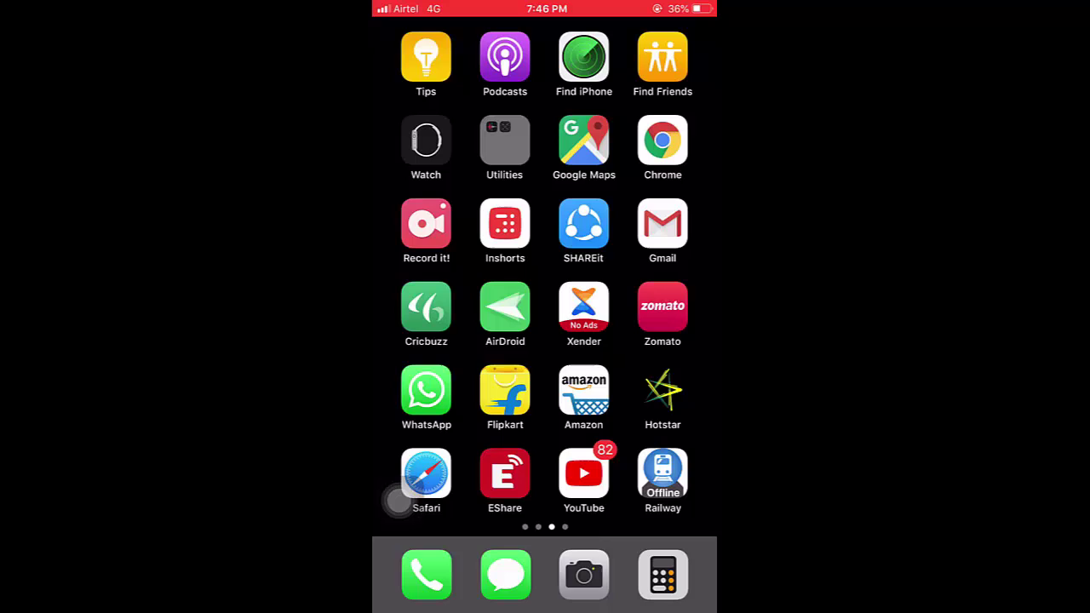